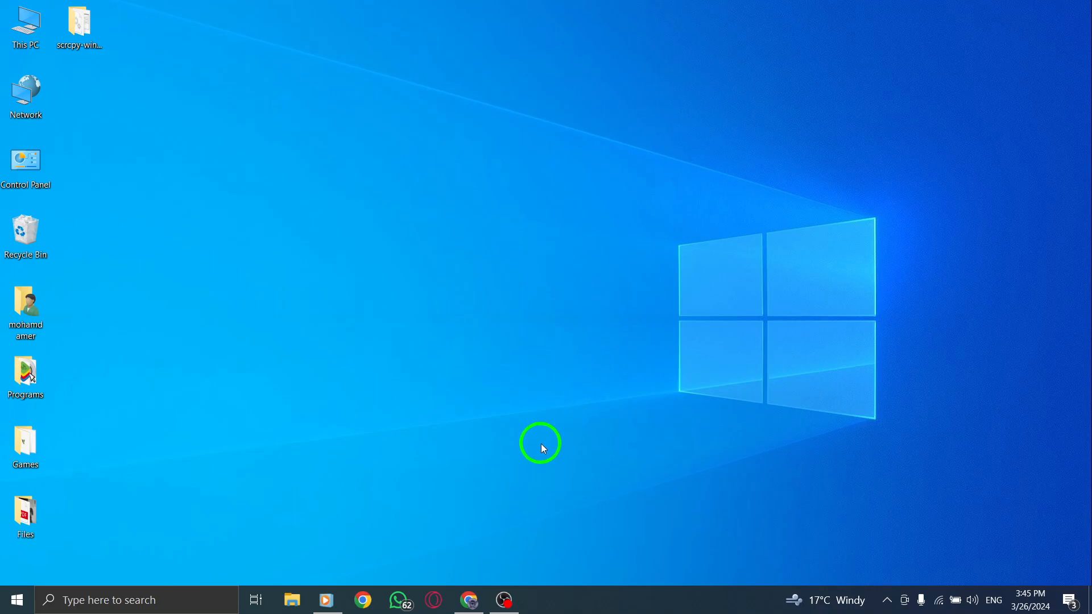
Launch Chrome from the taskbar to reach the X home timeline.
{"action": "left_click", "coordinate": [469, 600]}
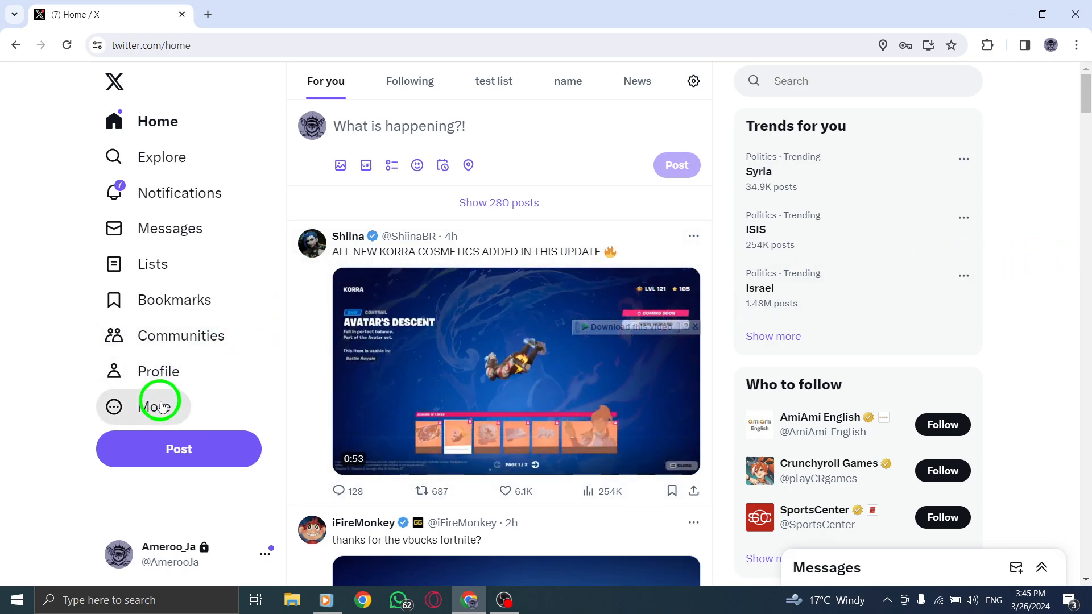
Go to Settings and privacy through the More menu in the sidebar.
{"action": "left_click", "coordinate": [154, 407]}
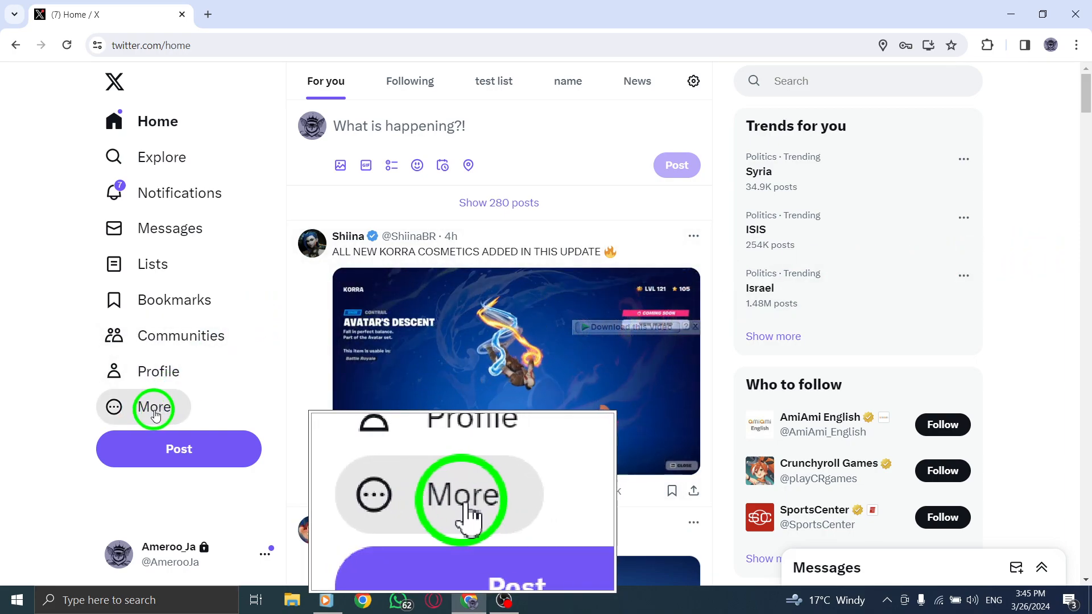
{"action": "left_click", "coordinate": [153, 407]}
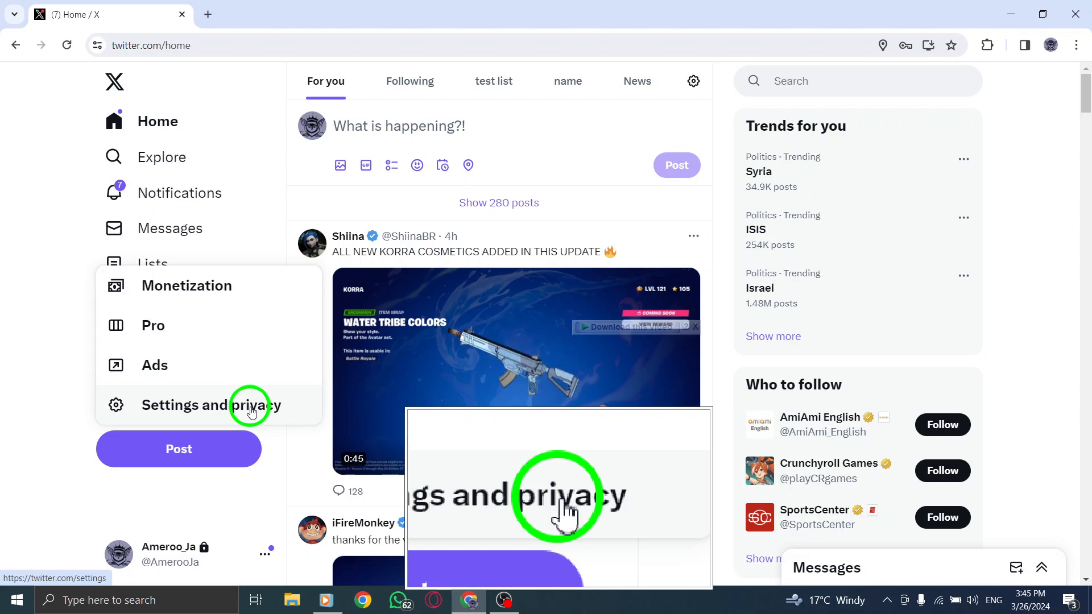
{"action": "left_click", "coordinate": [186, 405]}
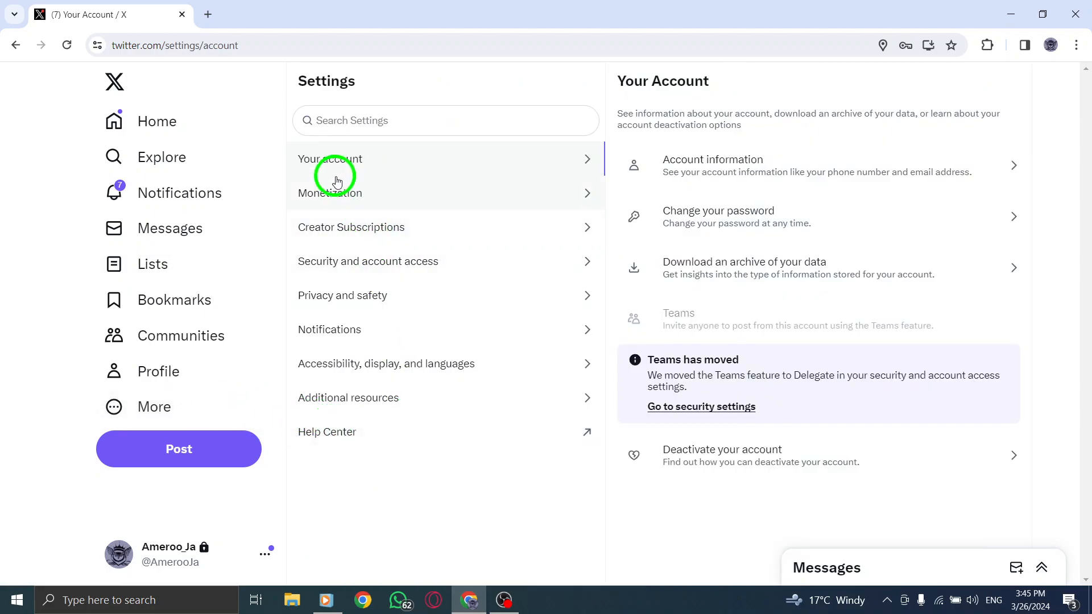
{"action": "mouse_move", "coordinate": [347, 167]}
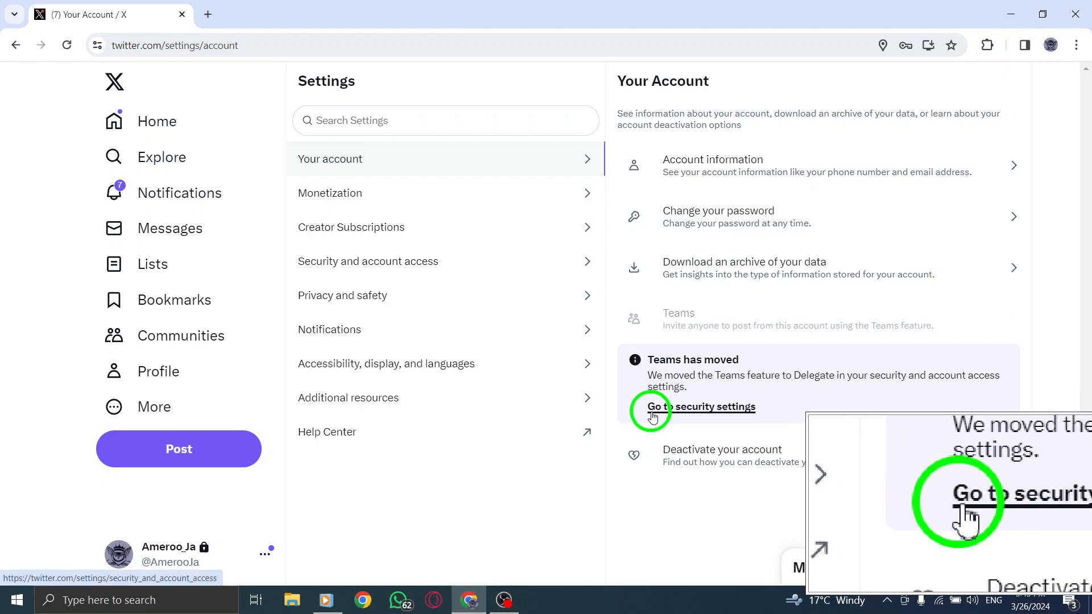
Follow the Go to security settings link in the Teams has moved notice.
{"action": "left_click", "coordinate": [701, 407]}
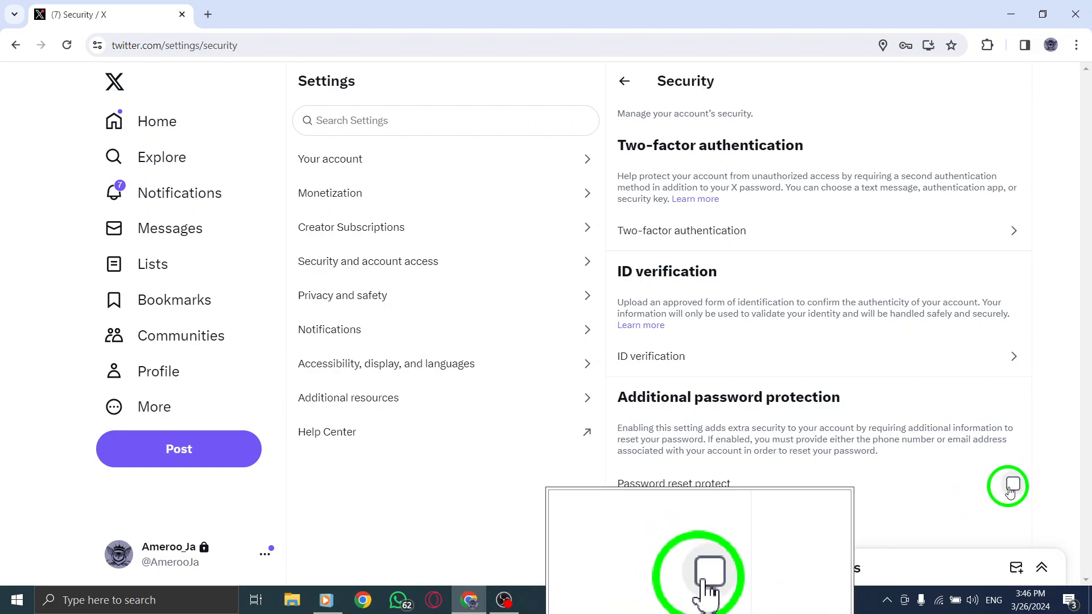
Uncheck Password reset protect under Additional password protection.
{"action": "left_click", "coordinate": [157, 121]}
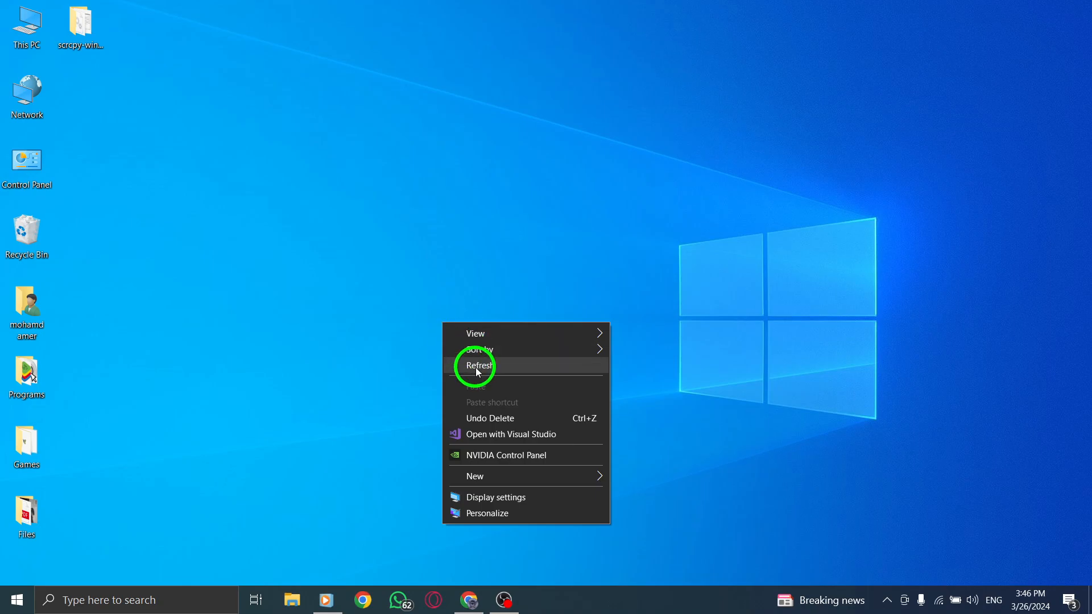
Choose Refresh from the desktop shortcut menu.
{"action": "left_click", "coordinate": [478, 365]}
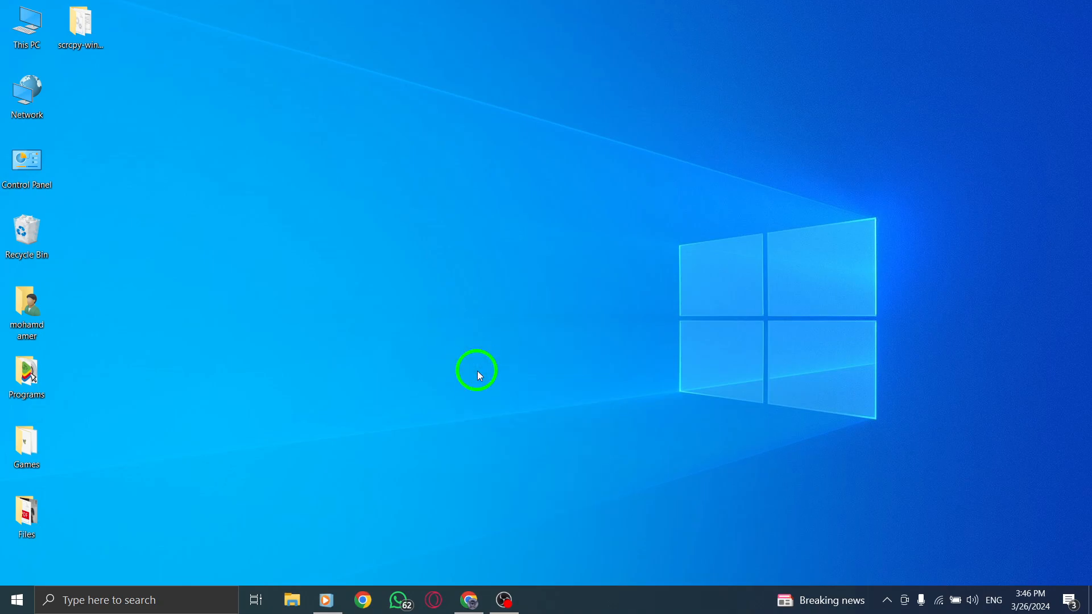